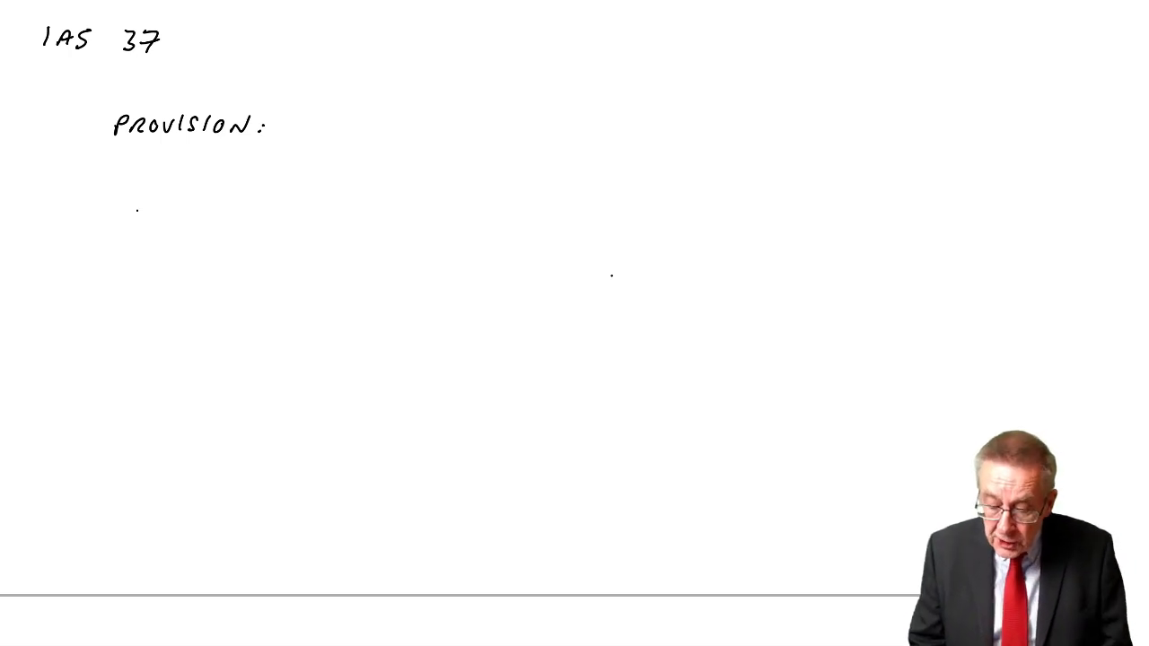
{"action": "type", "text": "Conti"}
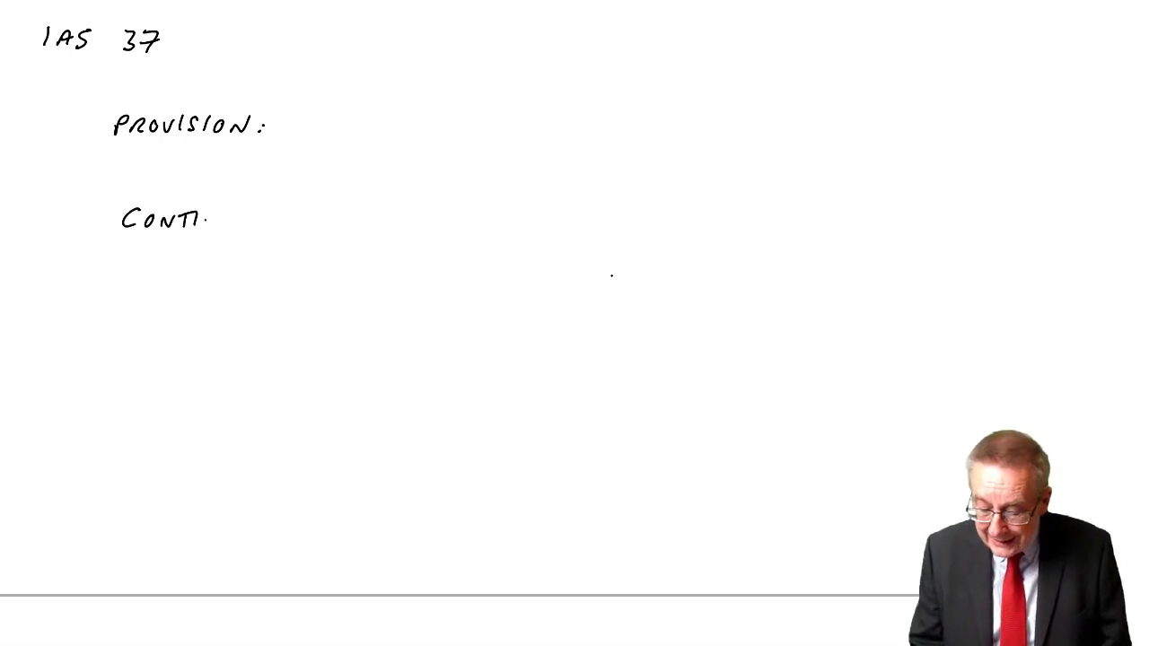
{"action": "type", "text": "nge"}
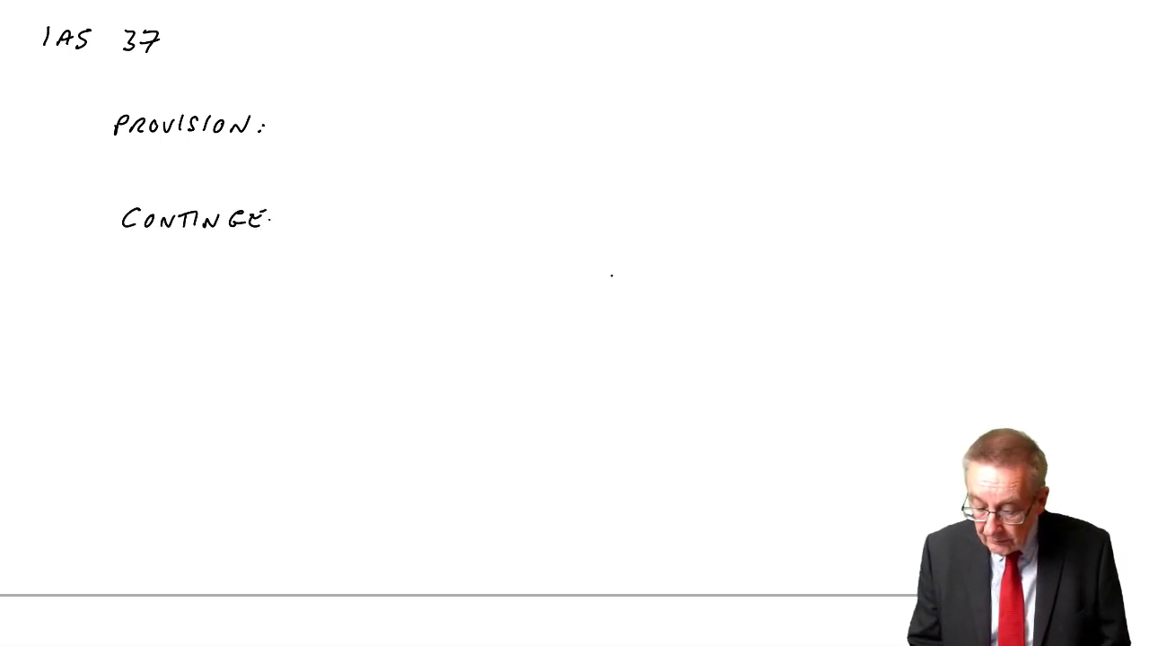
{"action": "type", "text": "CONTINGENT LIABILITY:"}
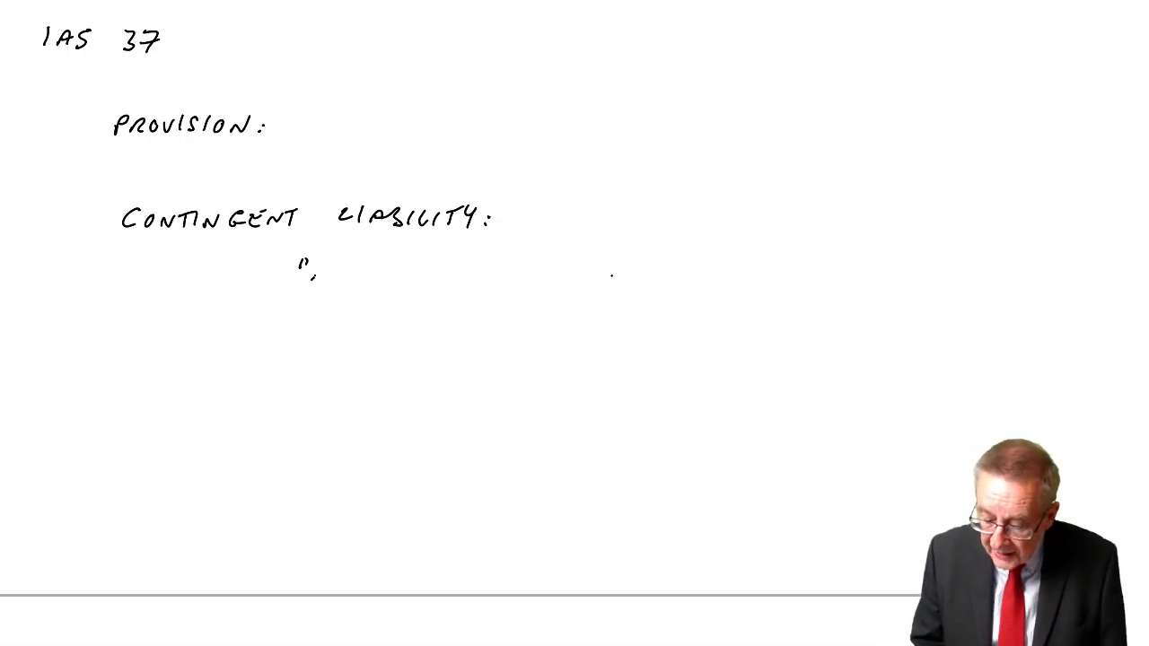
{"action": "type", "text": "MIGHT"}
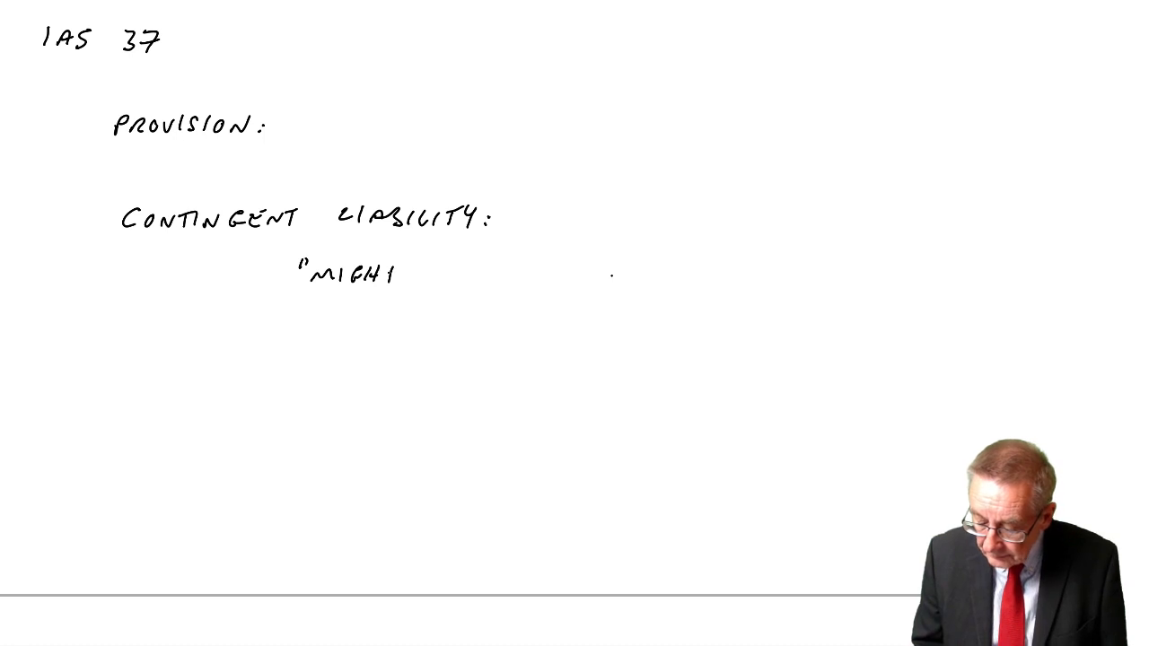
{"action": "type", "text": "BE\""}
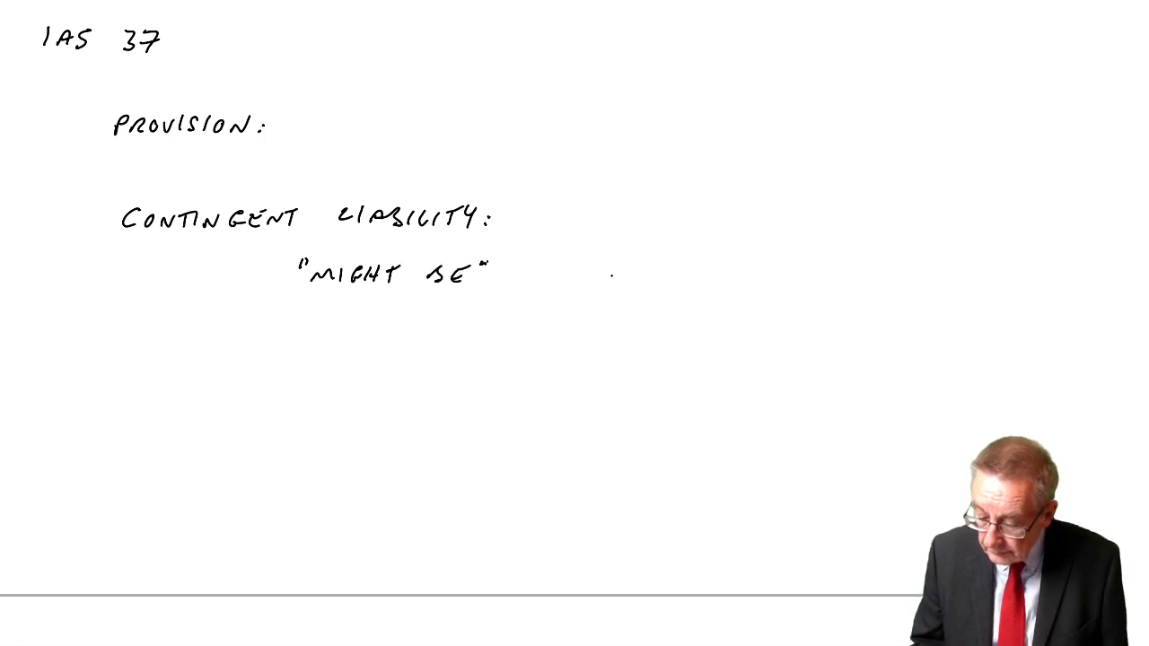
{"action": "type", "text": "LIABILITY"}
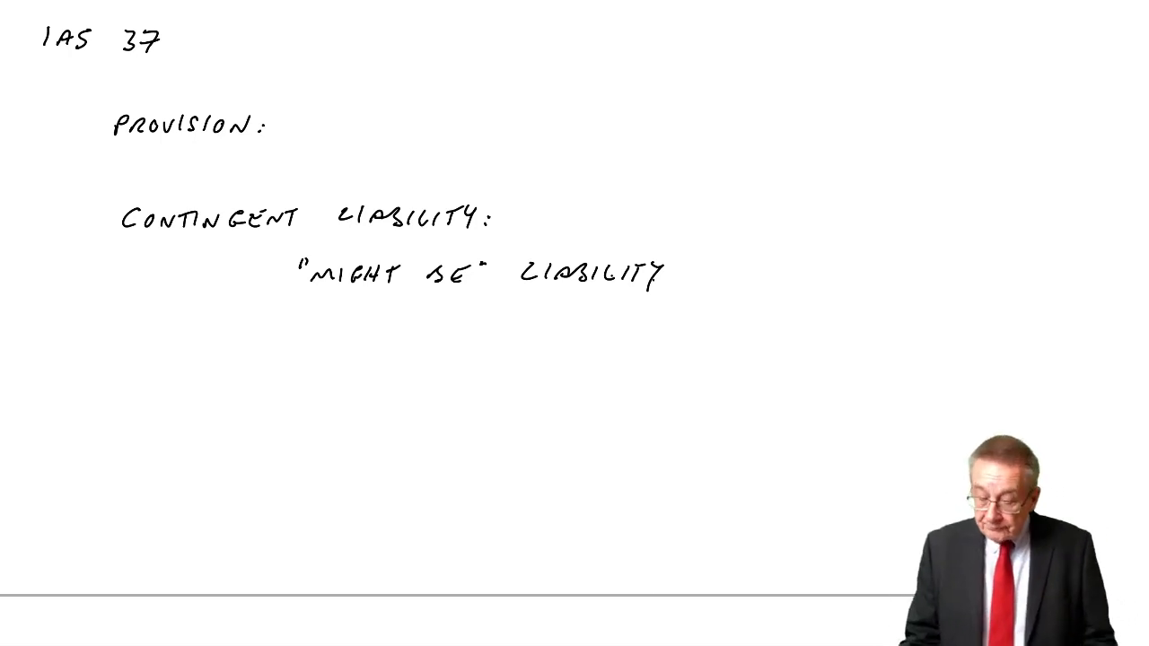
{"action": "type", "text": "CONTI"}
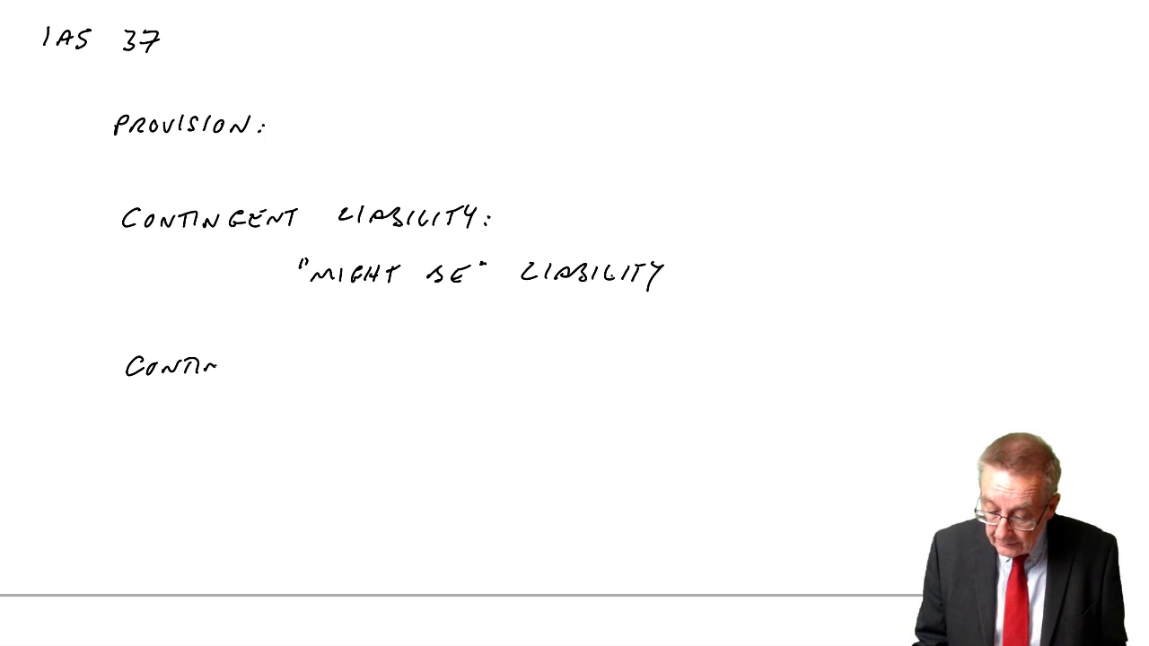
{"action": "type", "text": "GENT"}
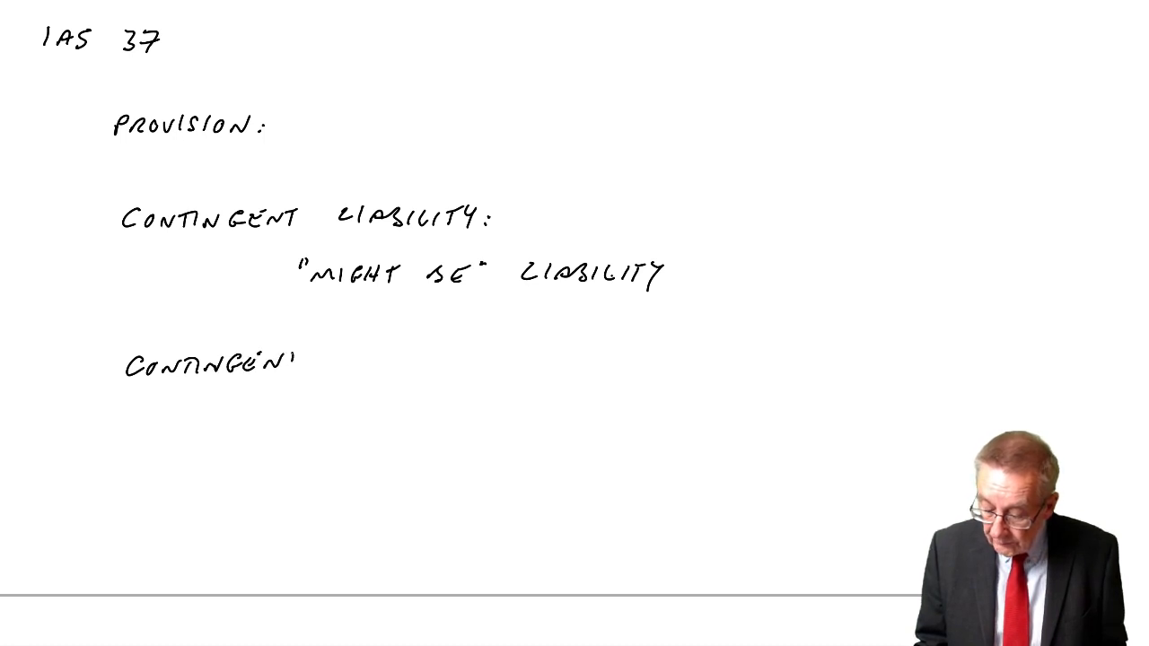
{"action": "type", "text": "ASSET:"}
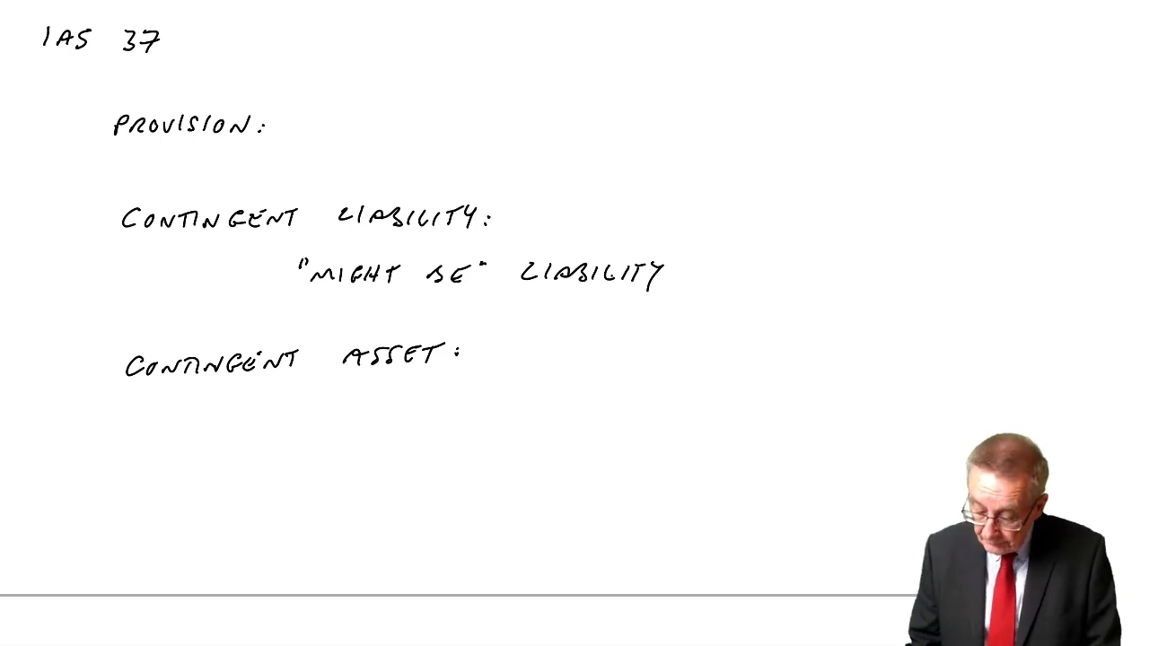
{"action": "type", "text": "\"MIGHT"}
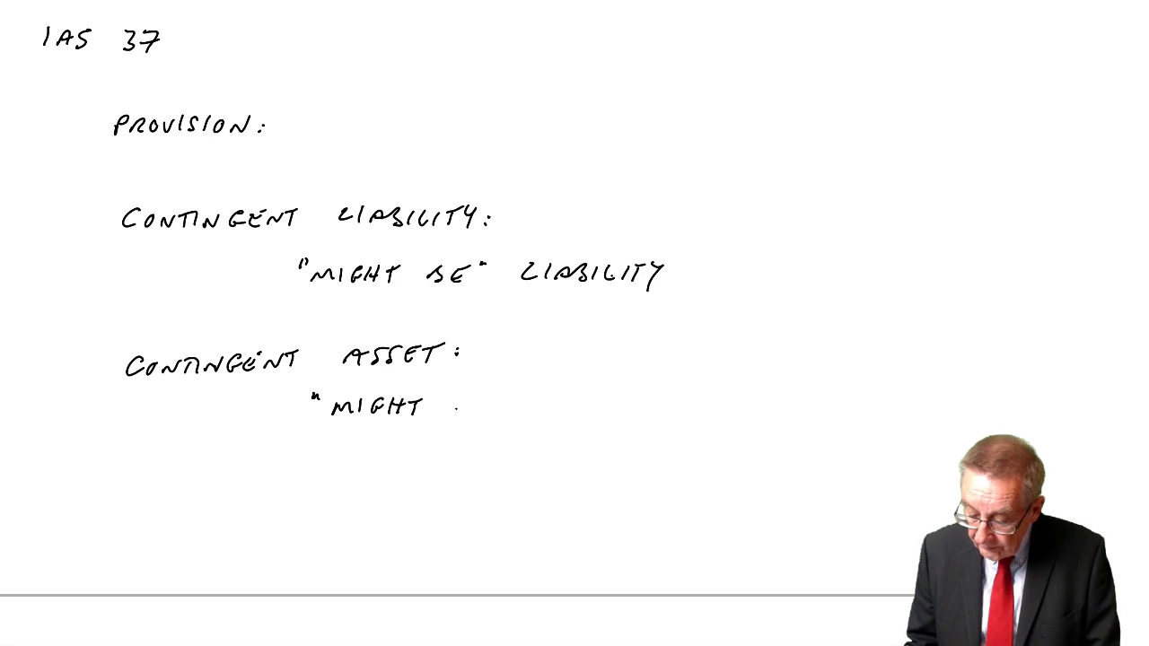
{"action": "type", "text": "BE"}
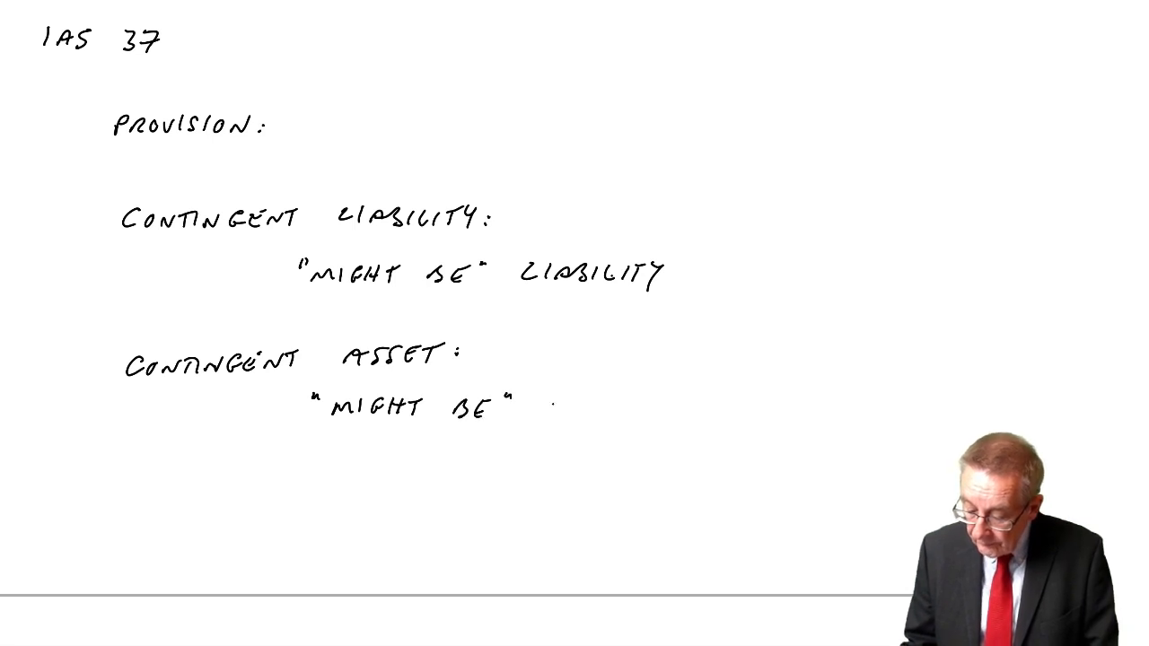
{"action": "type", "text": "A R"}
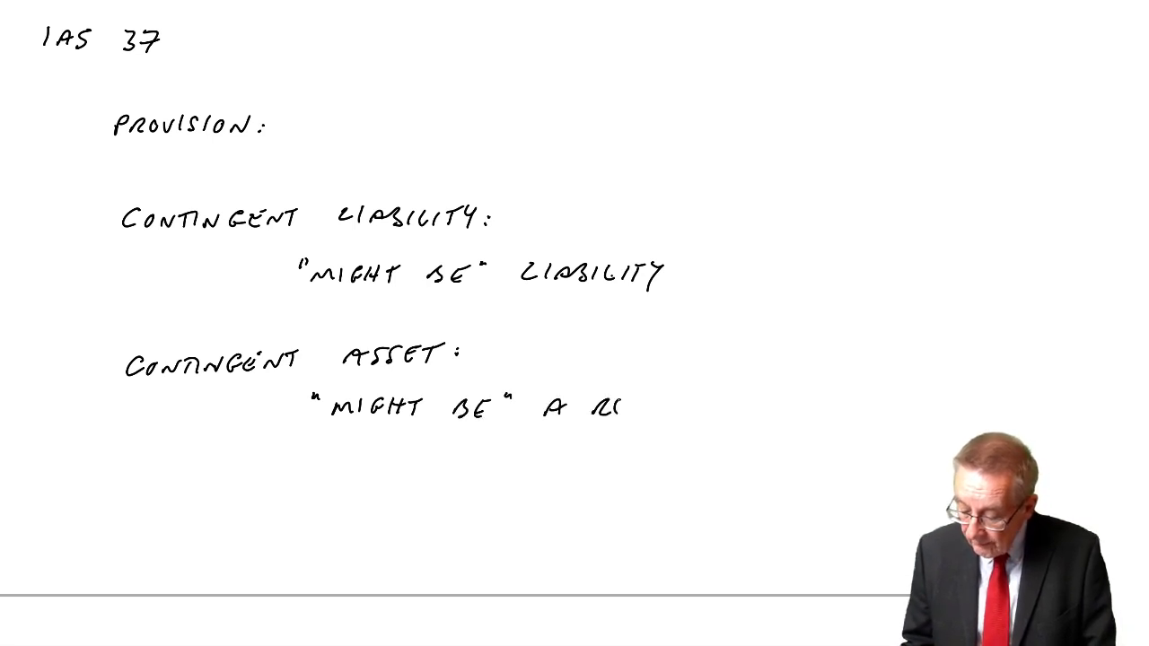
{"action": "type", "text": "RECEIV"}
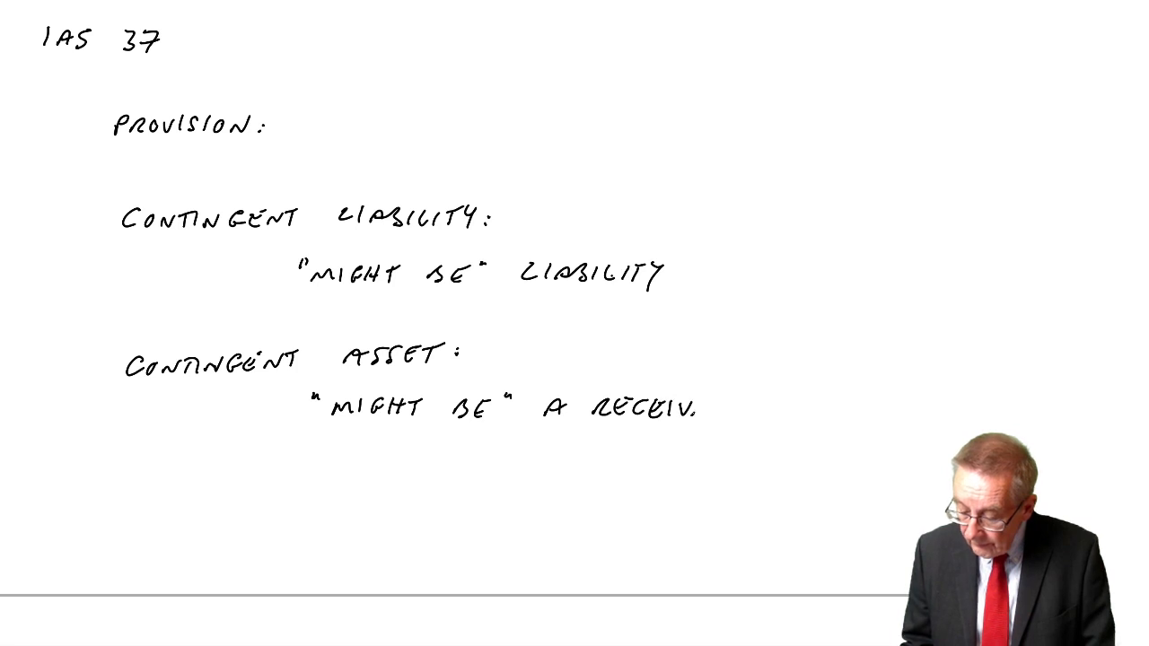